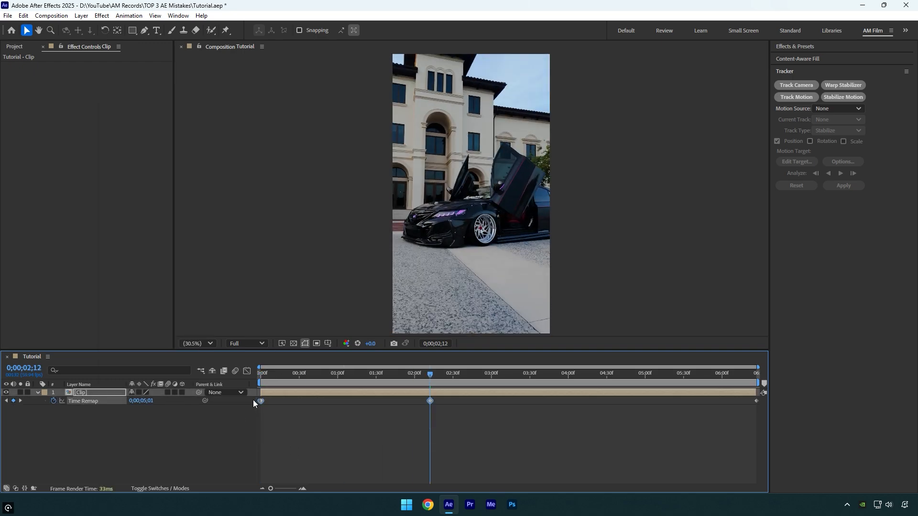
# Attempt tracking on the time-remapped clip and dismiss the can't-track warning
pyautogui.click(281, 373)
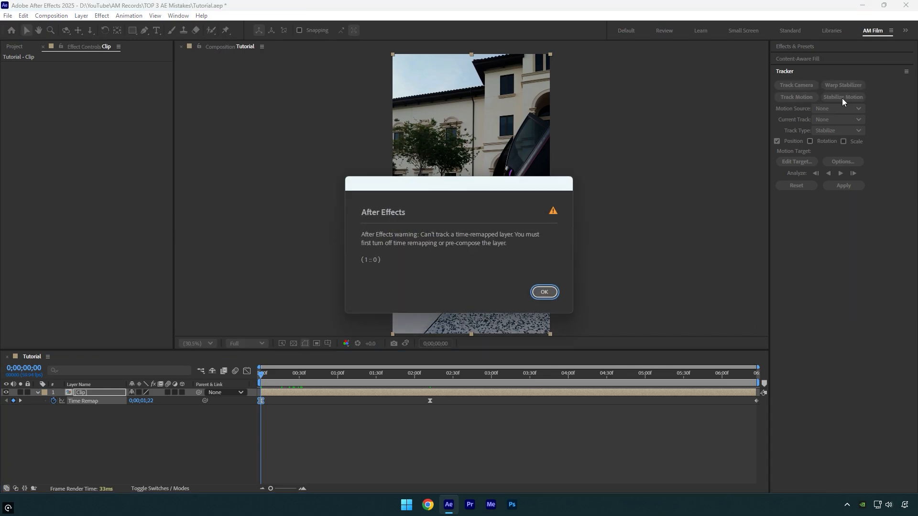
pyautogui.moveTo(450, 209)
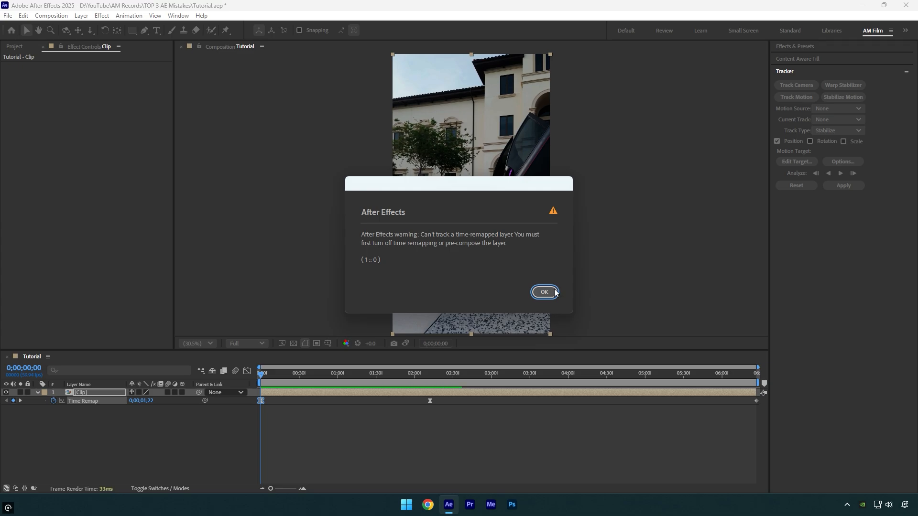
pyautogui.click(543, 291)
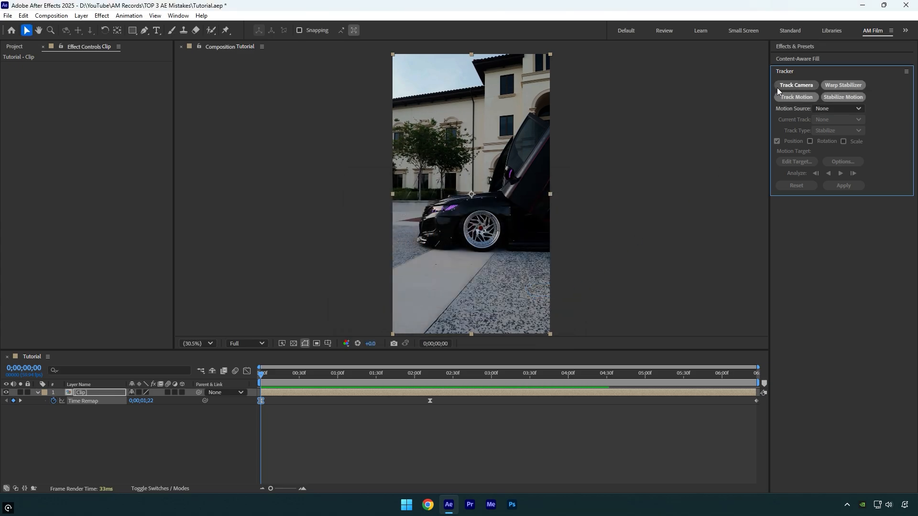
# Precompose the clip moving all attributes into the new comp, then start Stabilize Motion on Clip Comp 1
pyautogui.click(796, 85)
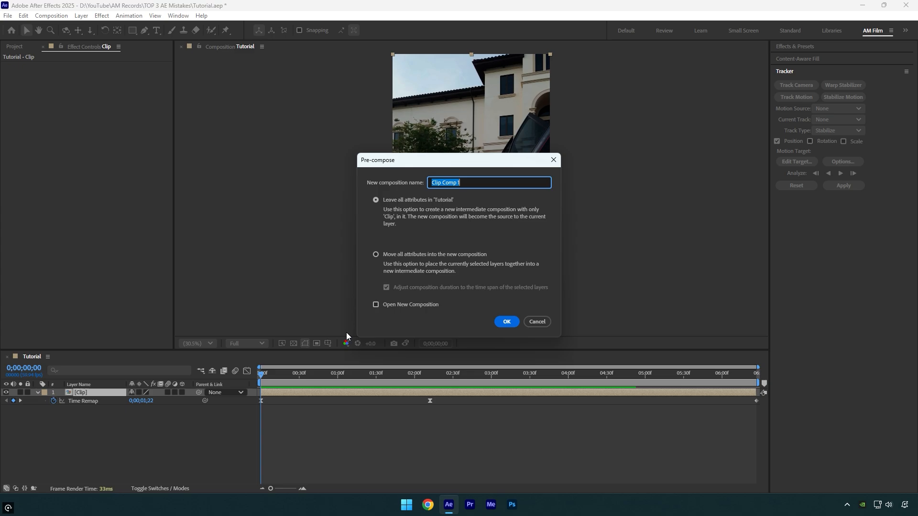
pyautogui.click(375, 254)
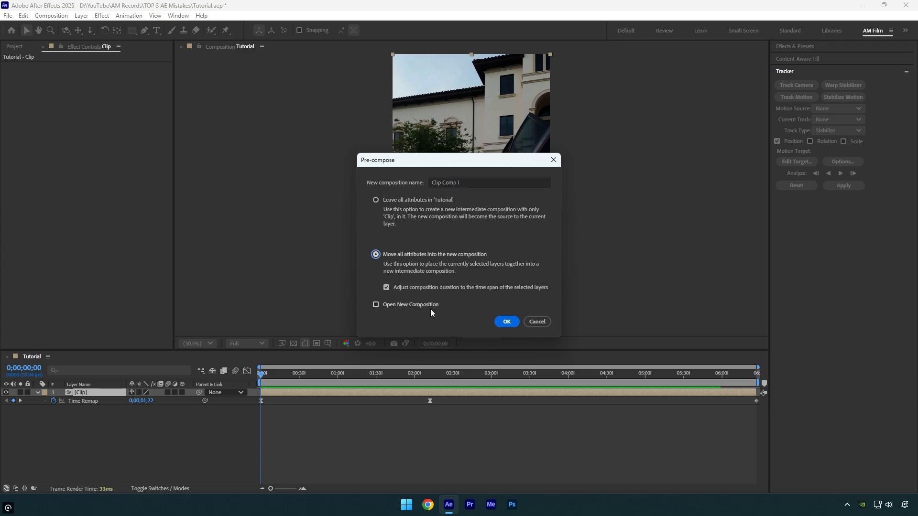
pyautogui.click(505, 322)
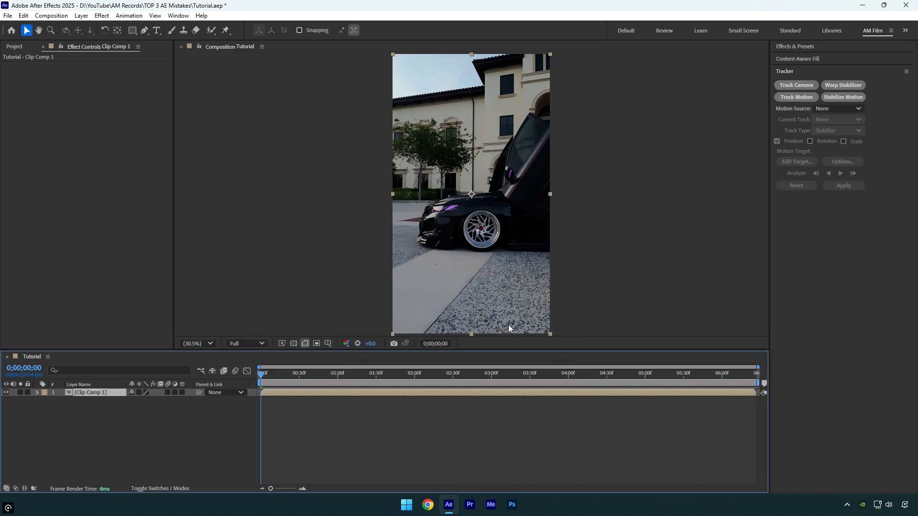
pyautogui.moveTo(843, 96)
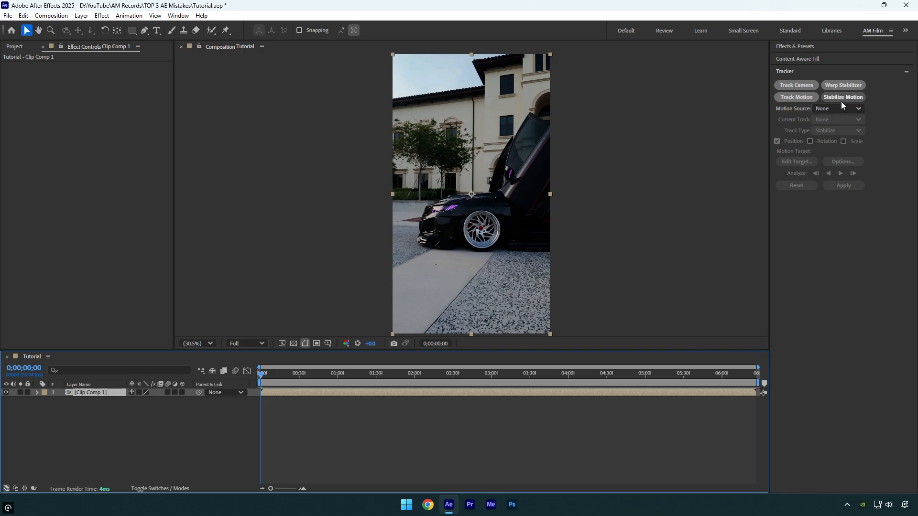
pyautogui.click(796, 97)
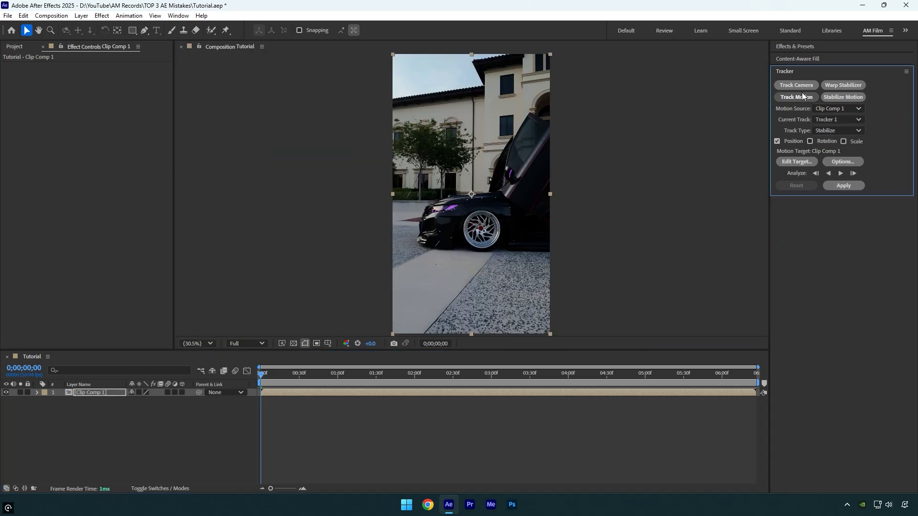
pyautogui.click(795, 85)
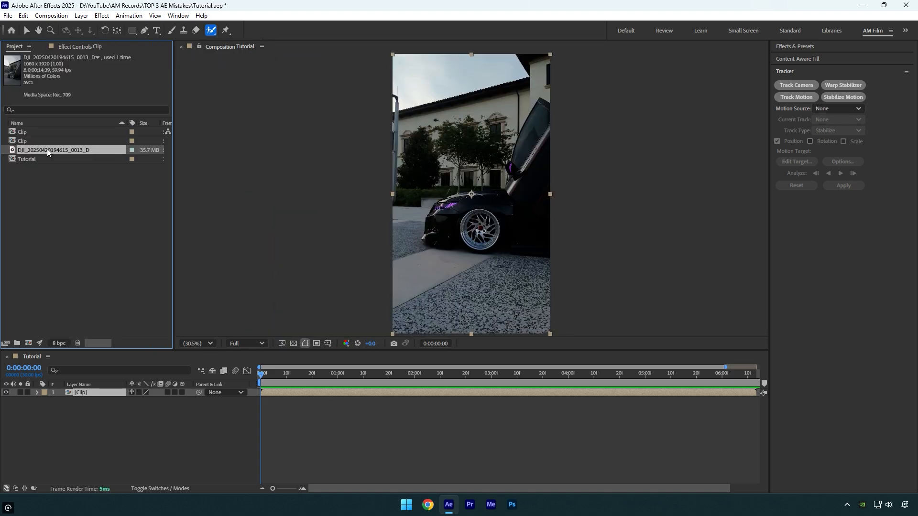
pyautogui.moveTo(57, 72)
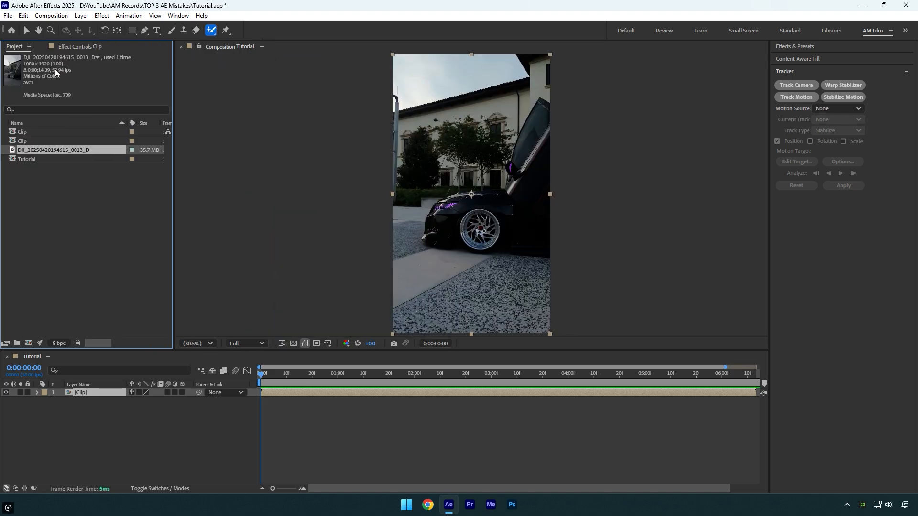
pyautogui.moveTo(85, 97)
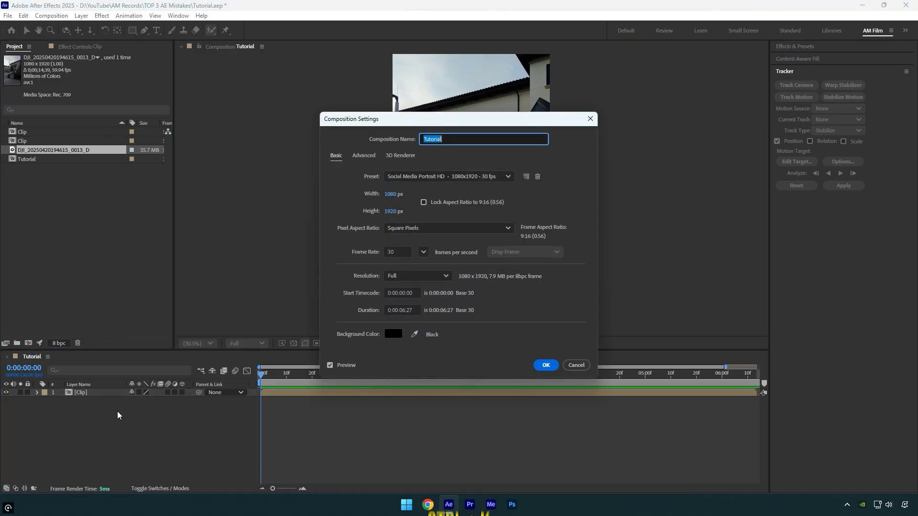
pyautogui.moveTo(423, 246)
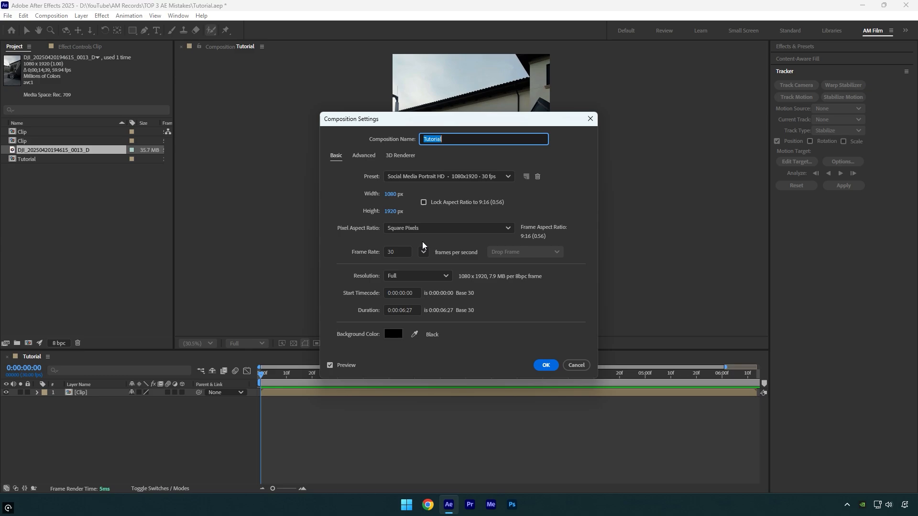
# Set the Tutorial composition's frame rate to 59.94 fps in Composition Settings and confirm
pyautogui.click(398, 252)
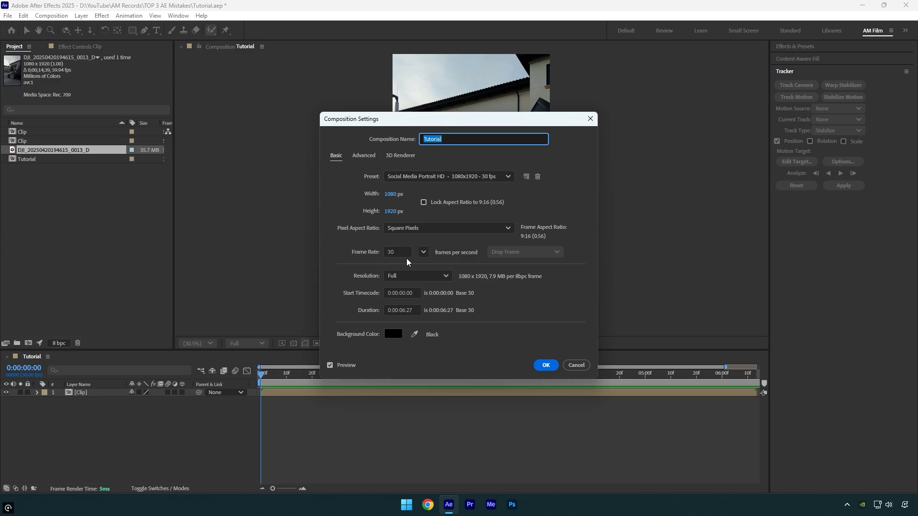
pyautogui.click(423, 251)
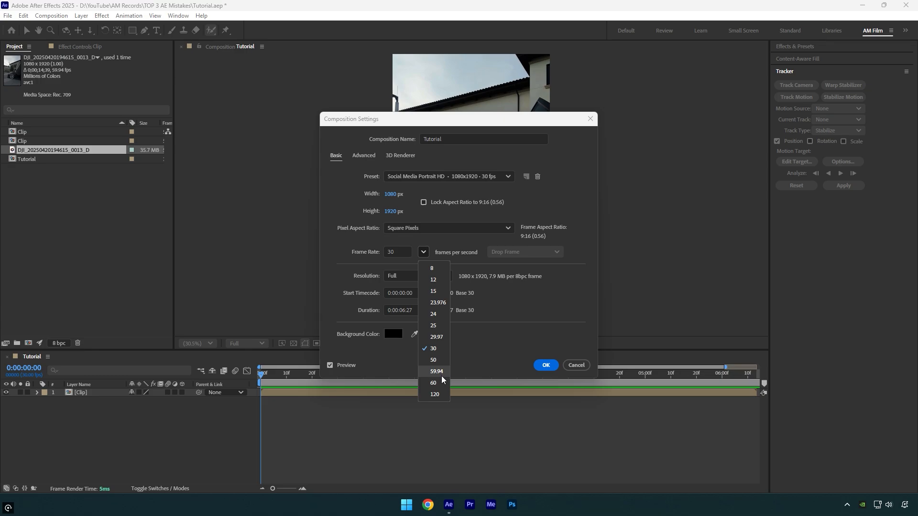
pyautogui.click(436, 371)
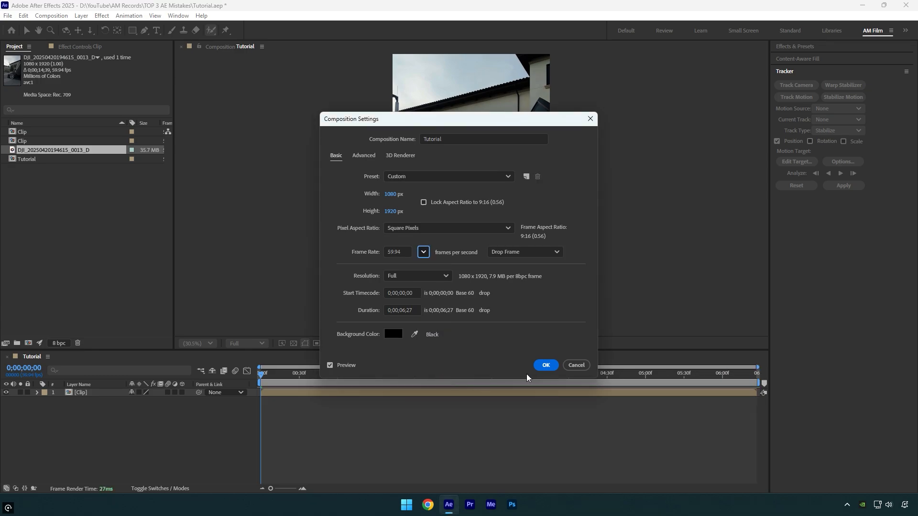
pyautogui.click(544, 364)
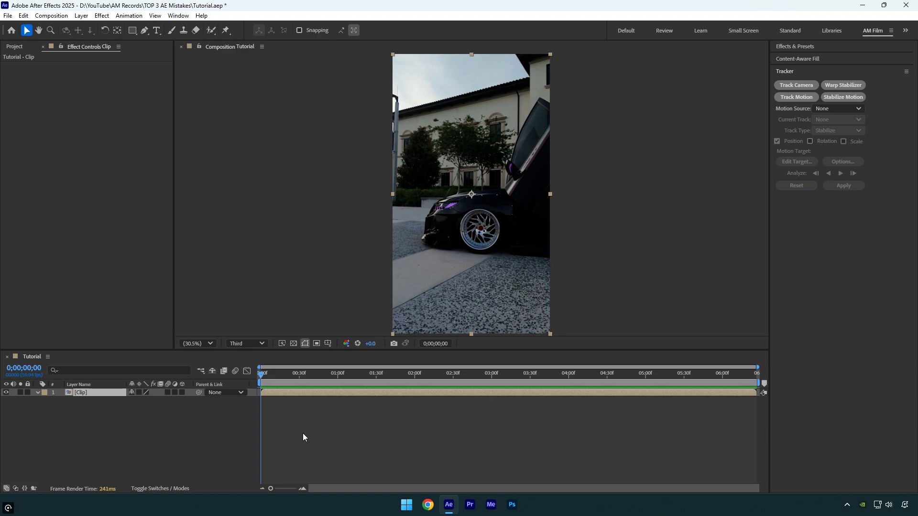
pyautogui.moveTo(102, 415)
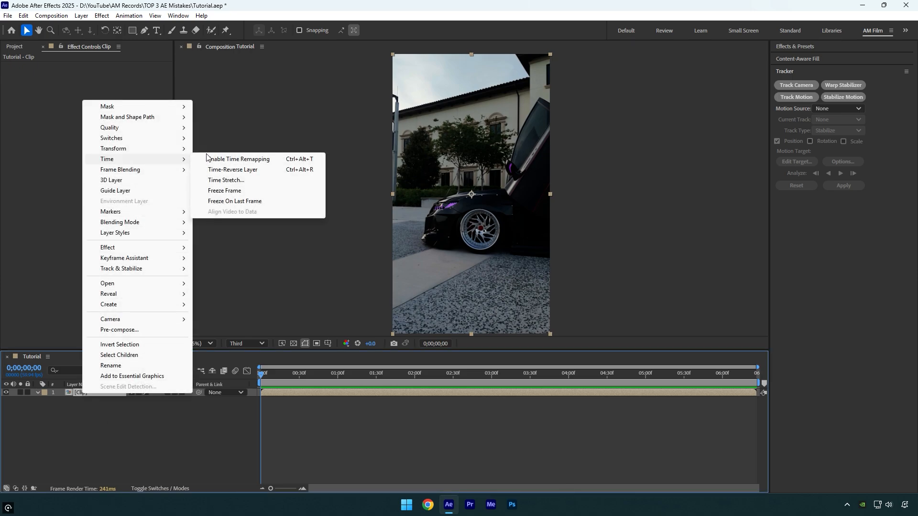
# Enable Time Remapping on the Clip layer so its speed ramp appears in the graph editor
pyautogui.click(237, 158)
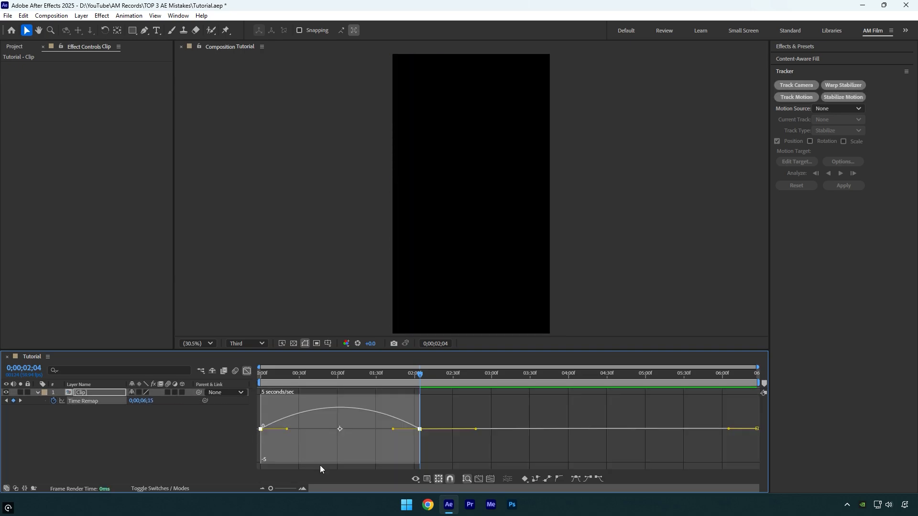
pyautogui.moveTo(457, 418)
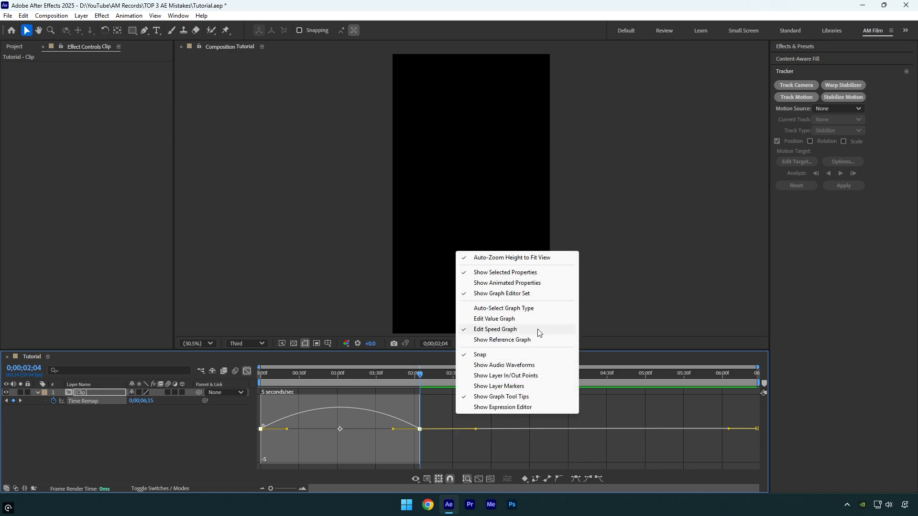
pyautogui.moveTo(494, 319)
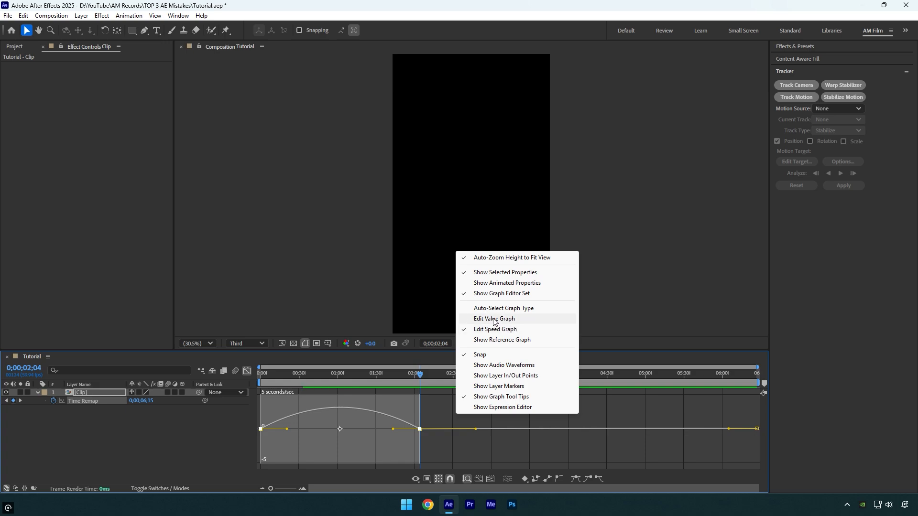
# Switch the graph editor to Edit Value Graph, showing Time Remap as an S-shaped curve
pyautogui.click(493, 319)
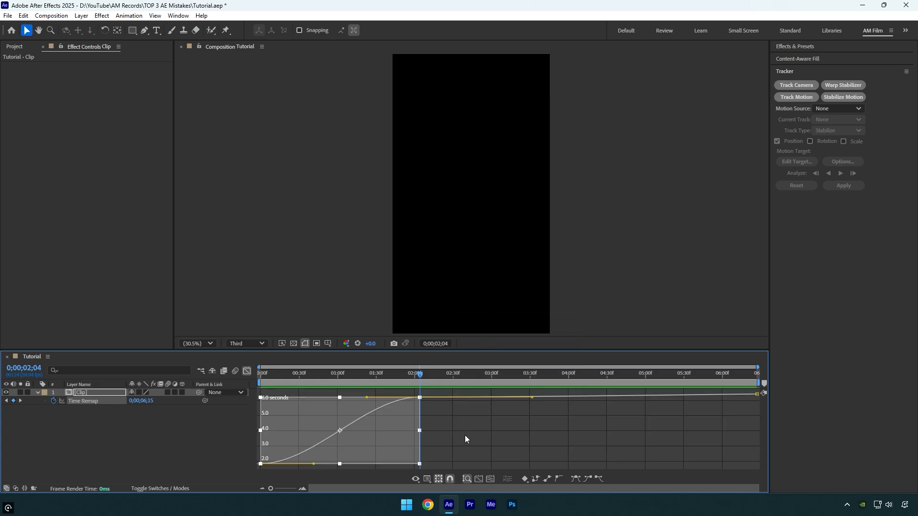